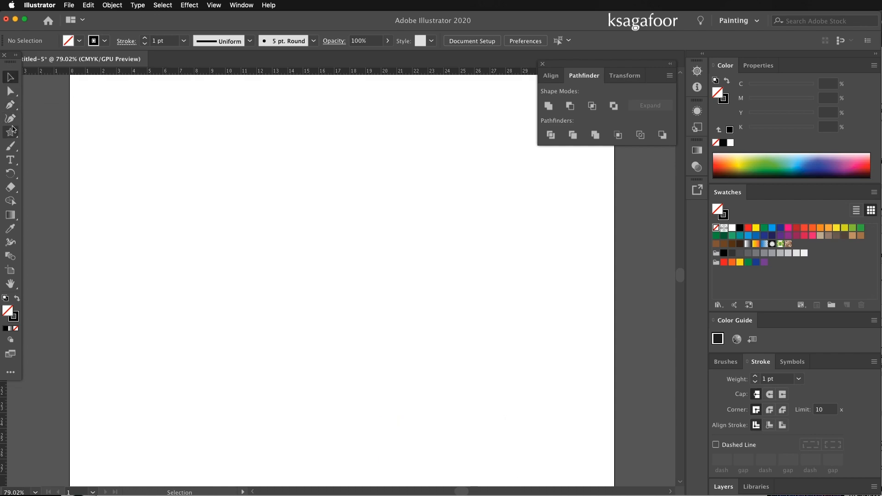
Create a 10-point star with a 3 cm outer and 2.17 cm inner radius
left_click(10, 132)
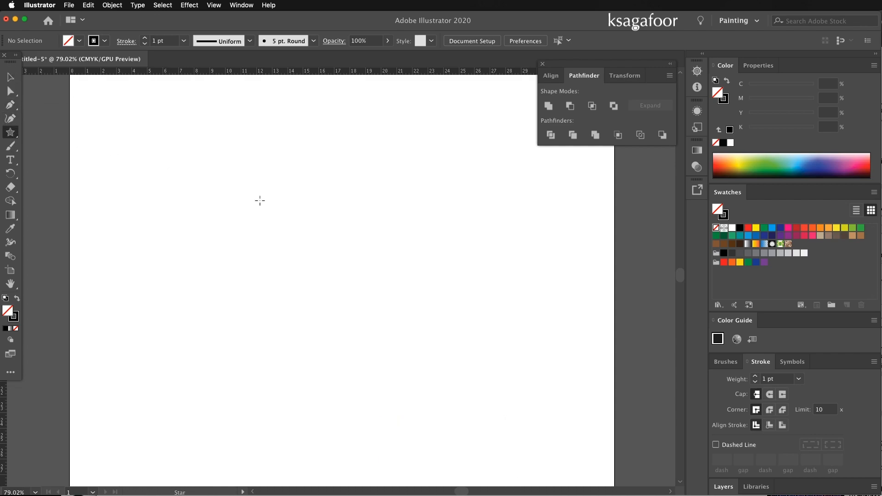
left_click(259, 201)
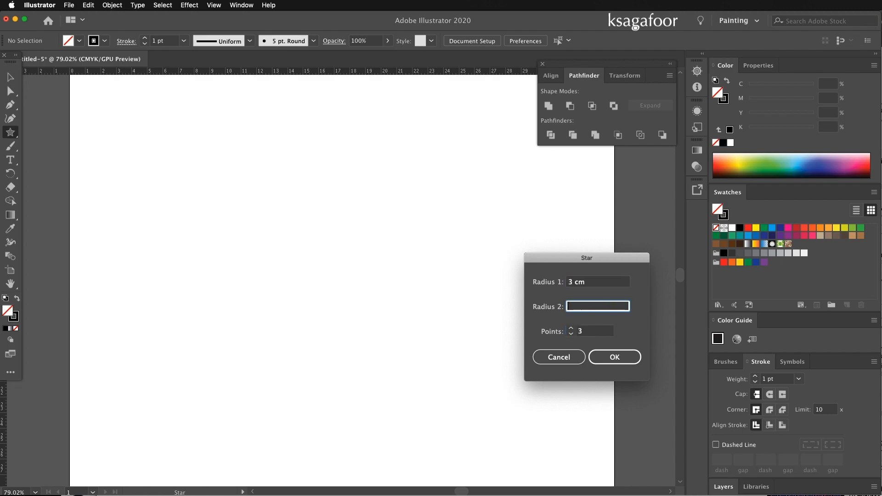
key("tab")
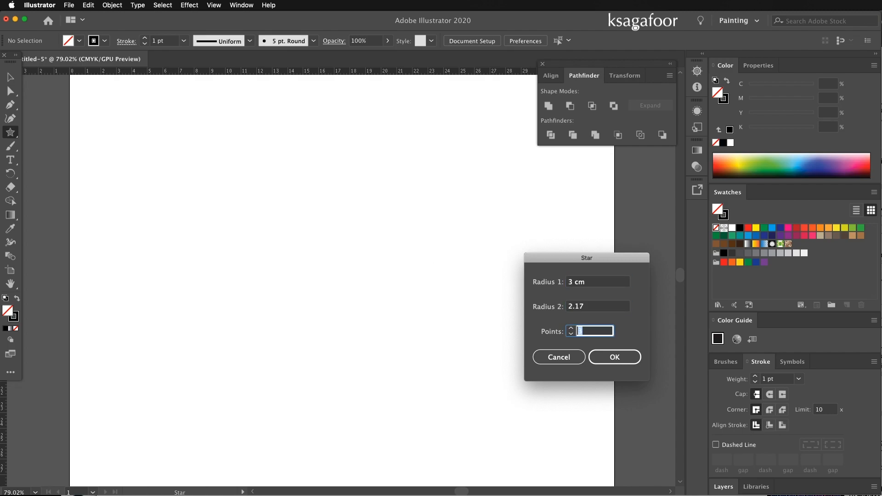
type("10")
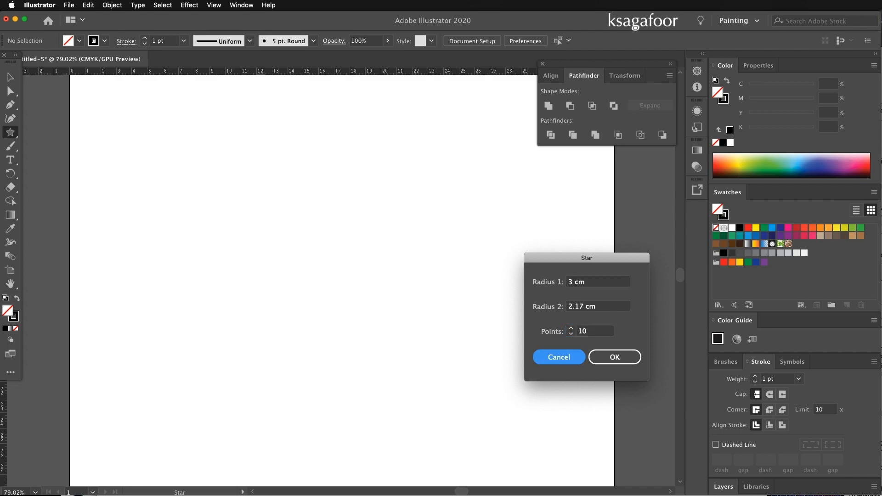
left_click(614, 357)
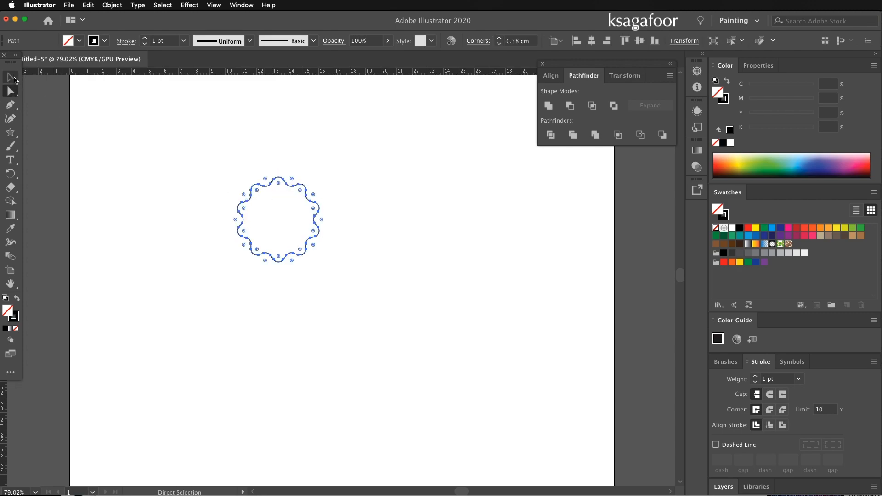
Centre the rounded star on the guide intersection and give it a 15 pt stroke
left_click(9, 77)
type("15")
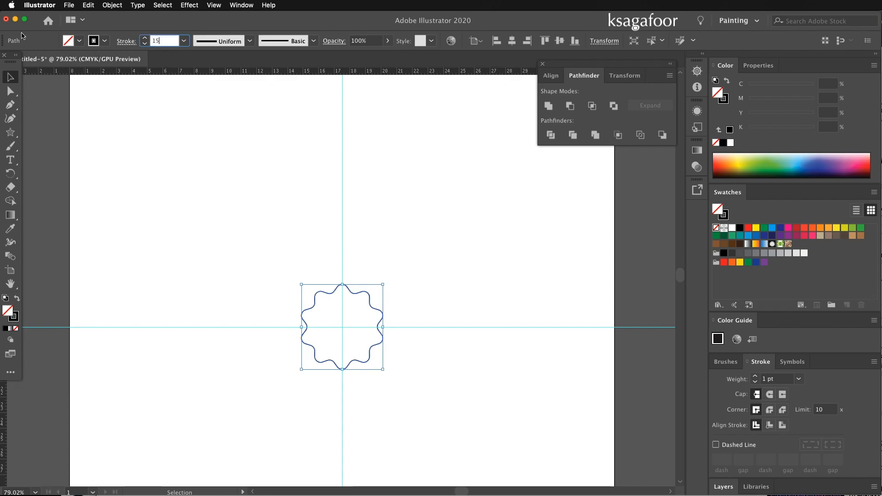
key("Return")
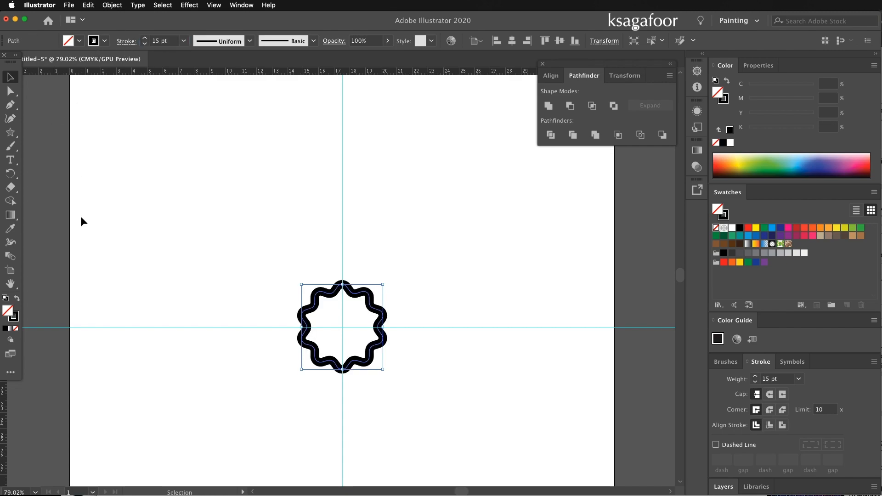
mouse_move(20, 138)
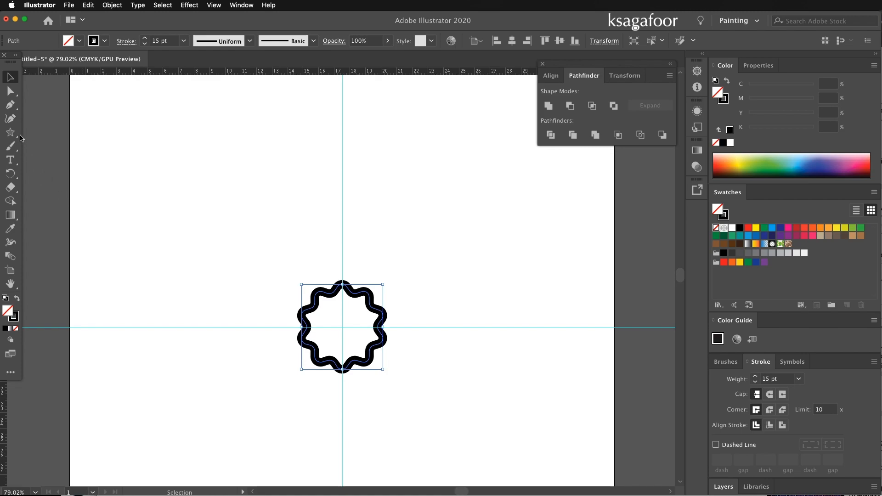
Draw a bent line rising above the star and angling up to the vertical guide
left_click(10, 105)
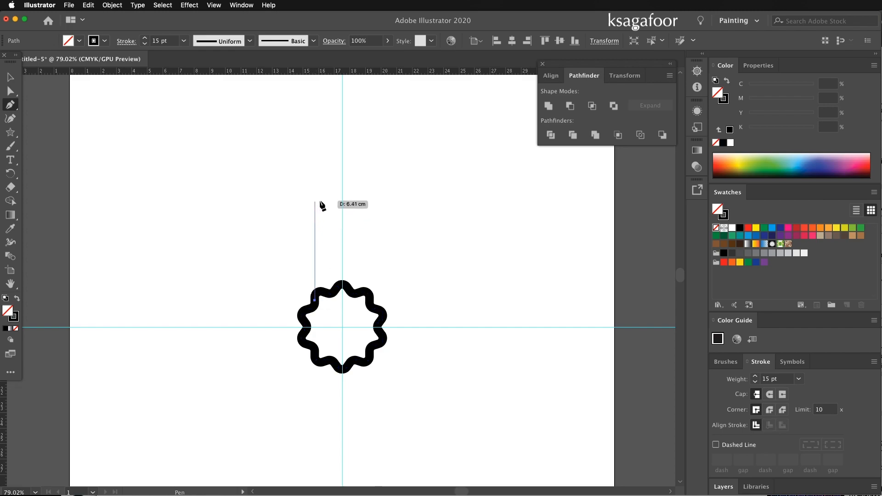
left_click(313, 200)
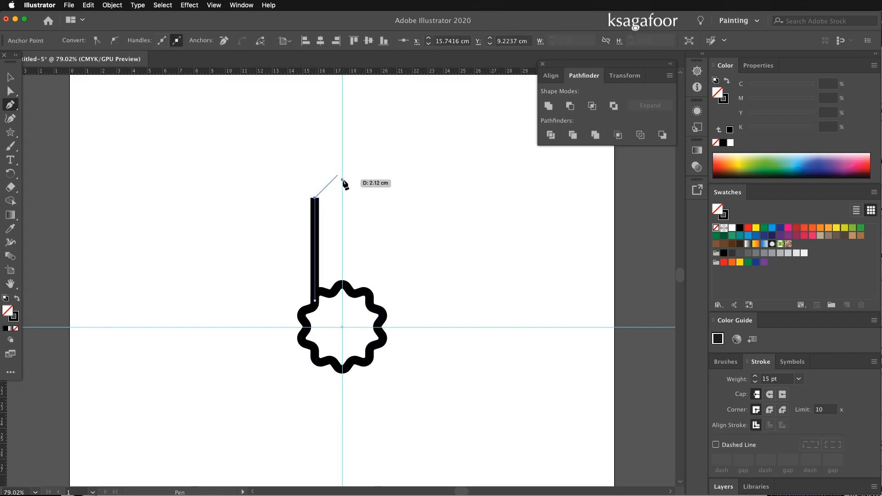
mouse_move(343, 184)
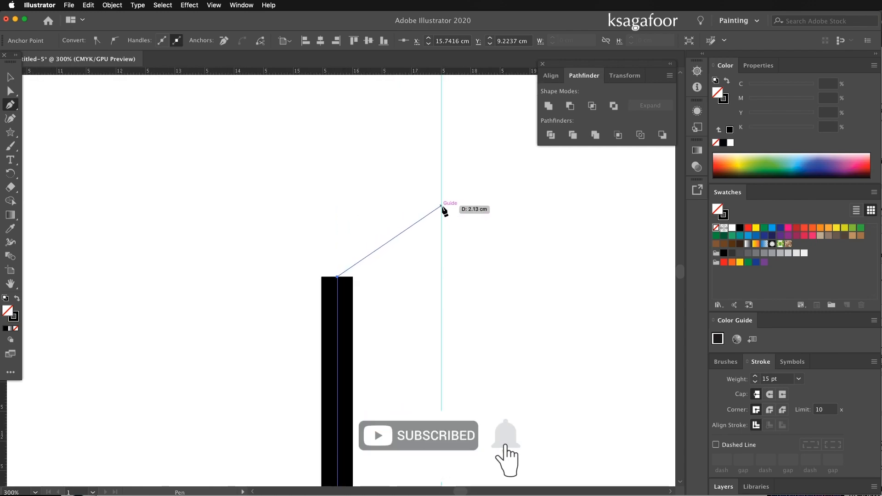
mouse_move(444, 208)
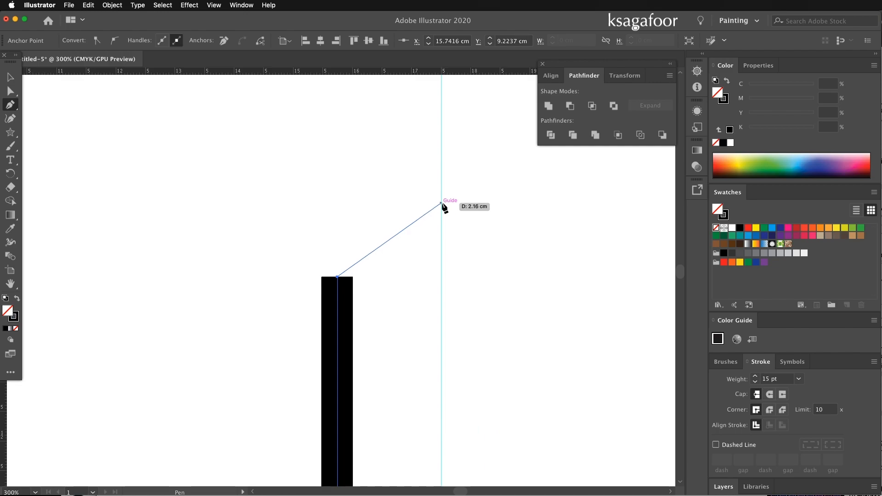
mouse_move(444, 208)
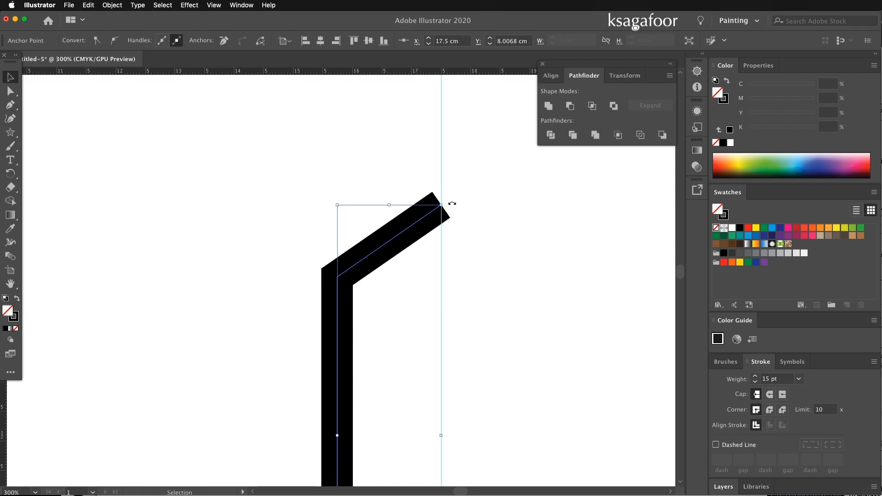
left_click(438, 211)
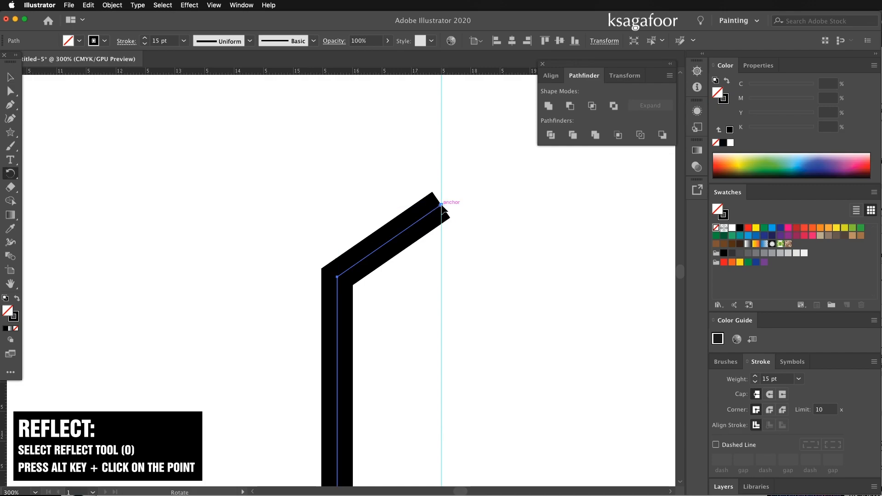
Mirror the bent line across the centre guide and join both halves into a pointed arch
left_click(443, 209)
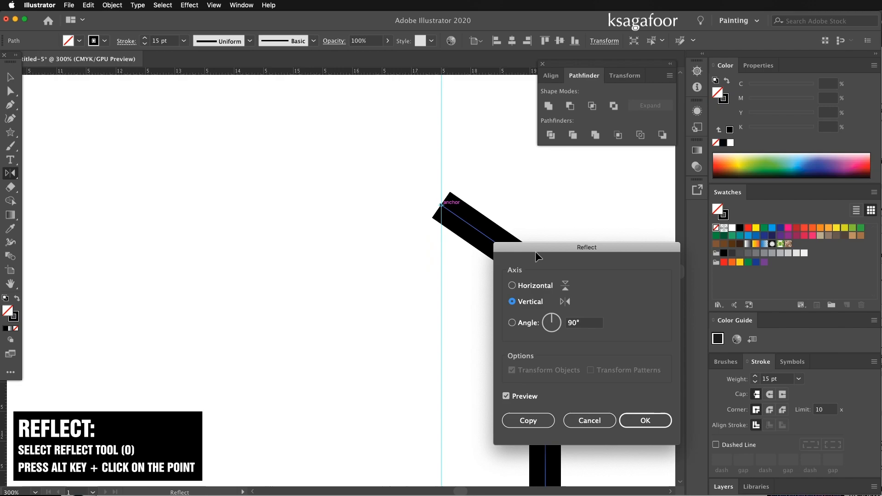
left_click(527, 421)
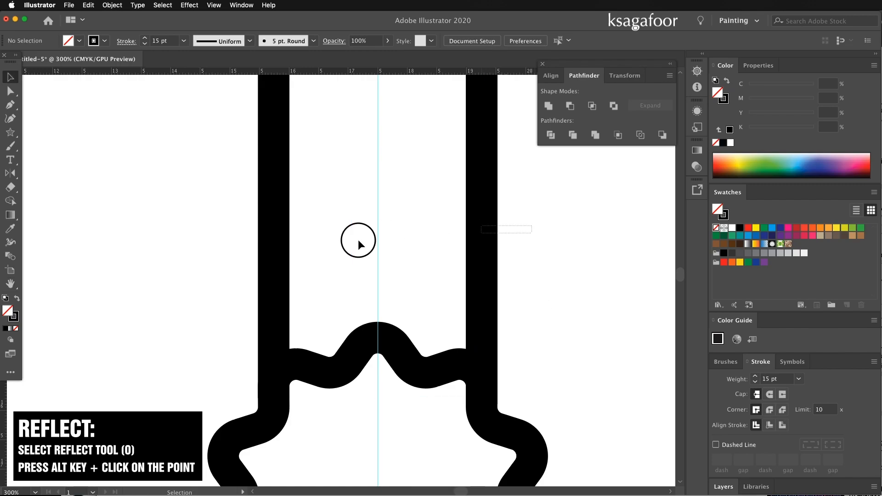
left_click(377, 243)
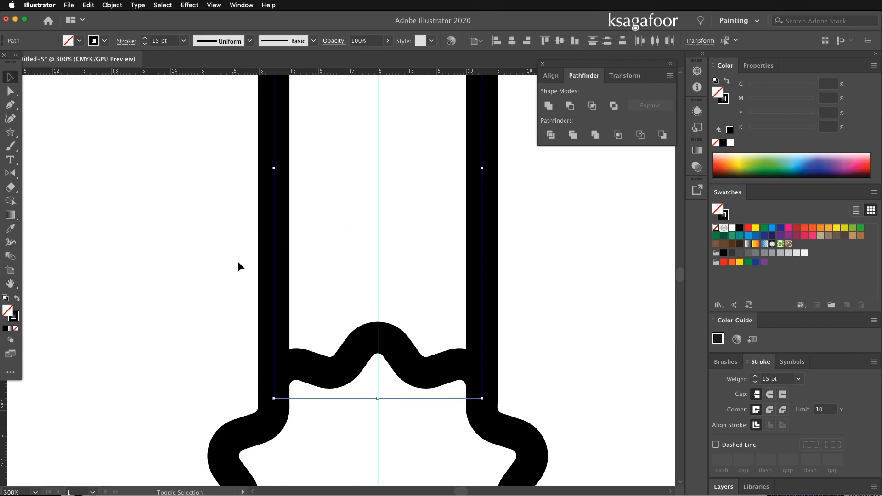
right_click(385, 221)
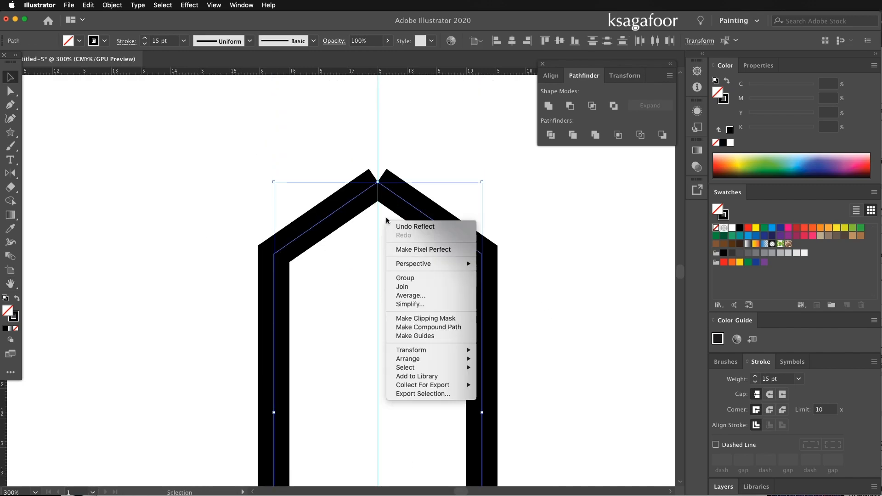
left_click(403, 286)
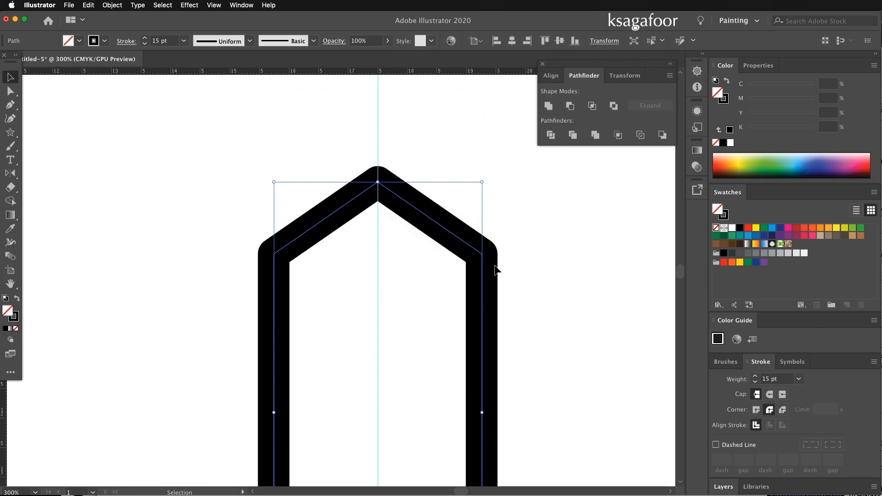
mouse_move(72, 131)
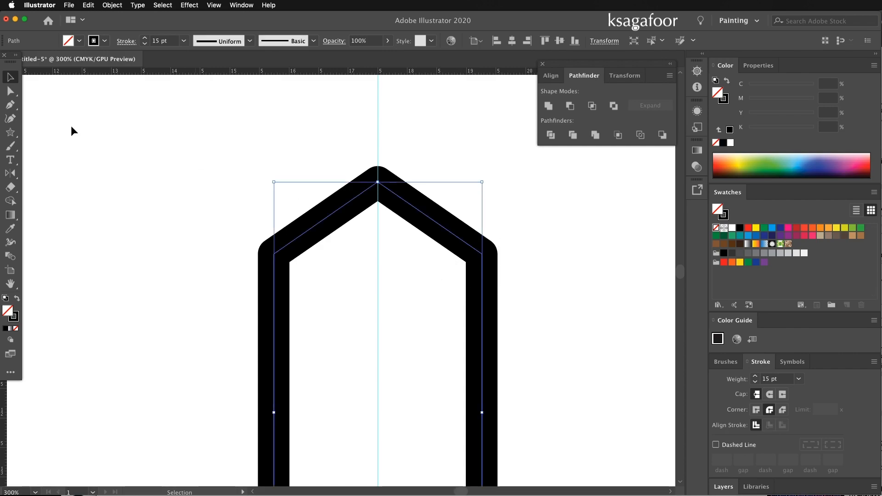
Round the petal's shoulder corners to a 0.66 cm radius
left_click(10, 77)
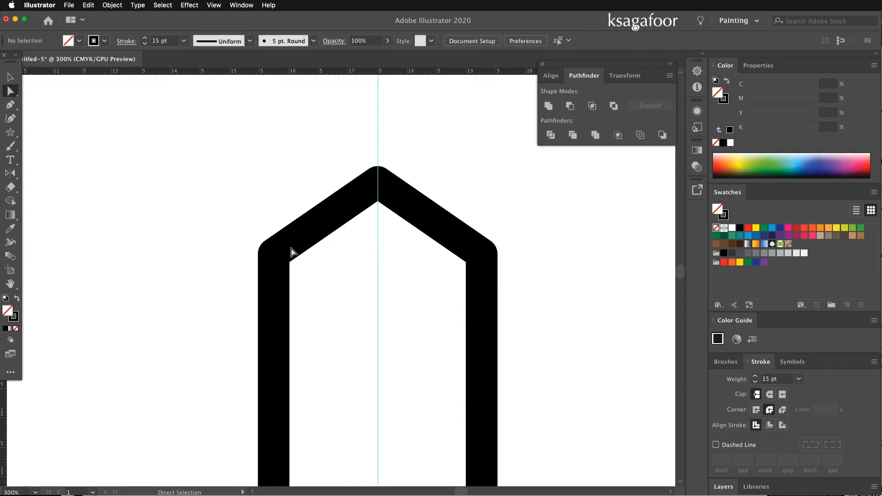
left_click(293, 253)
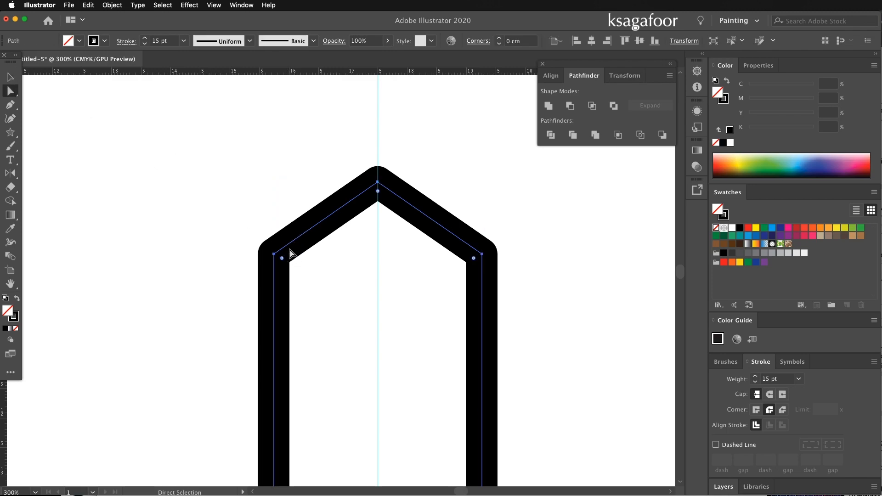
left_click(473, 258)
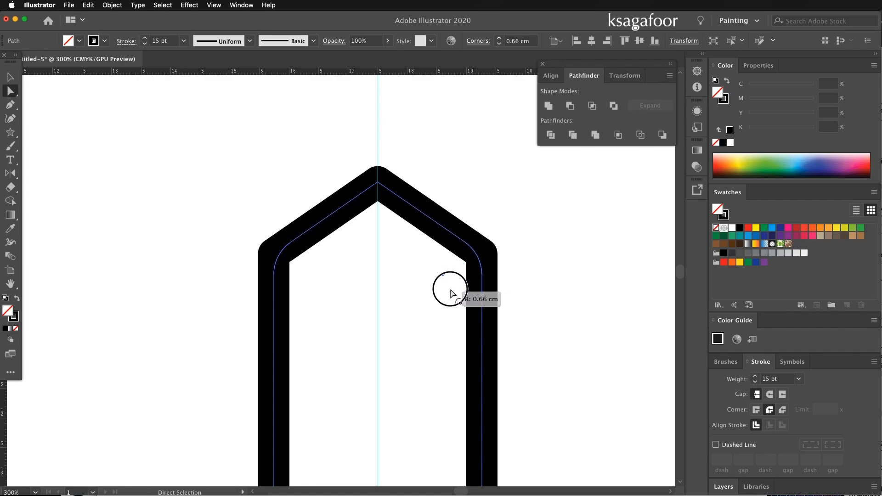
left_click(575, 284)
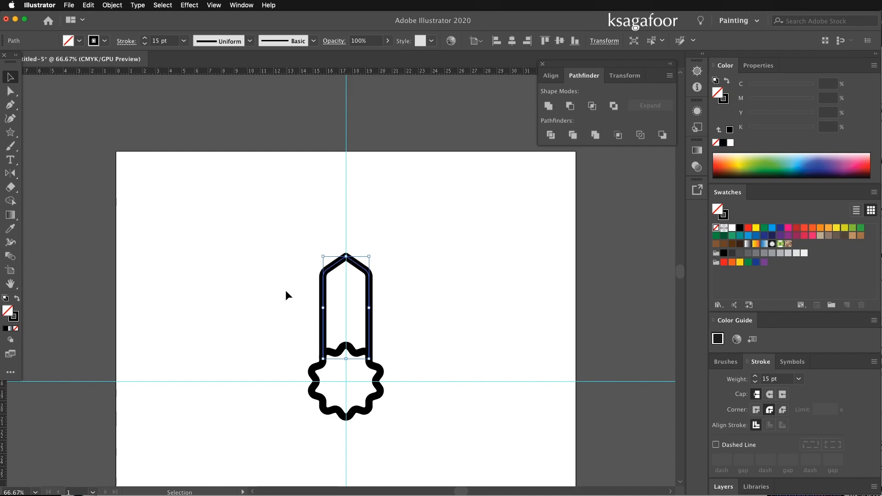
left_click(346, 383)
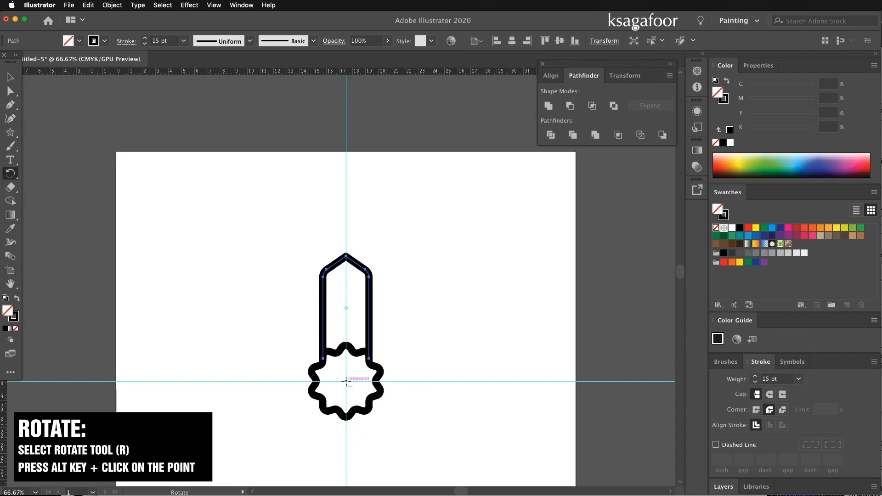
Copy the petal around the star's centre at 36° and repeat the rotation with Command+D
left_click(346, 386)
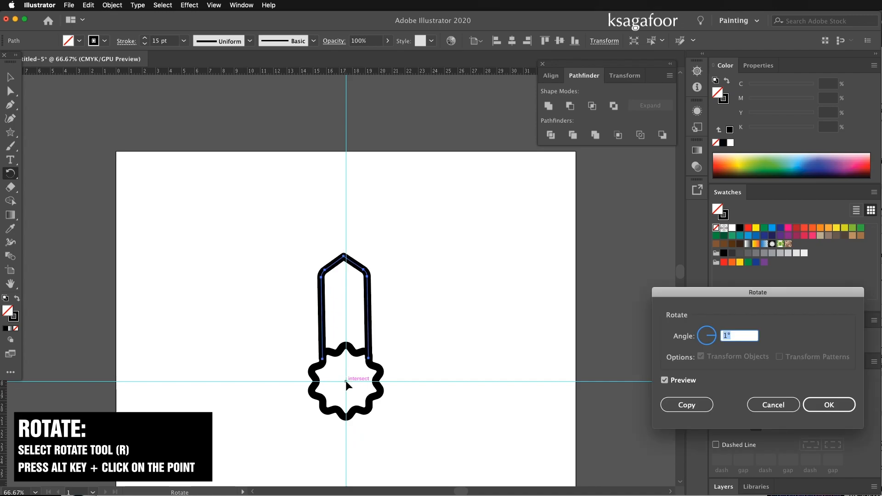
type("36")
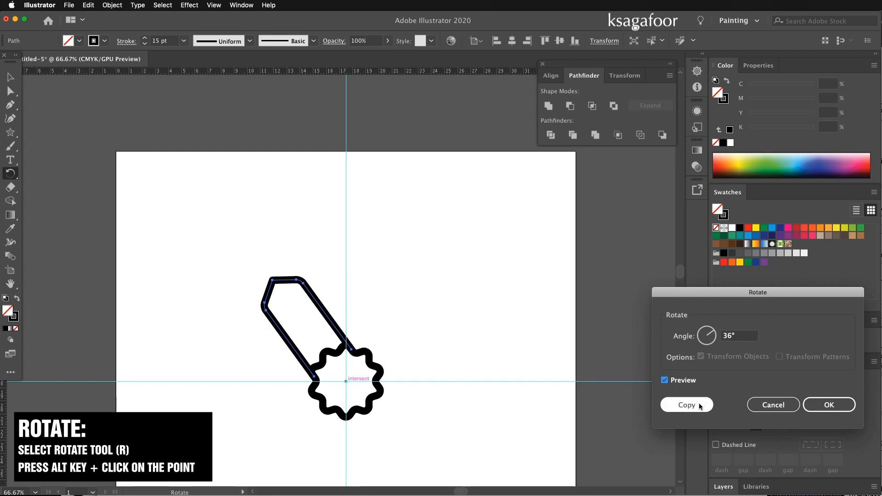
left_click(686, 404)
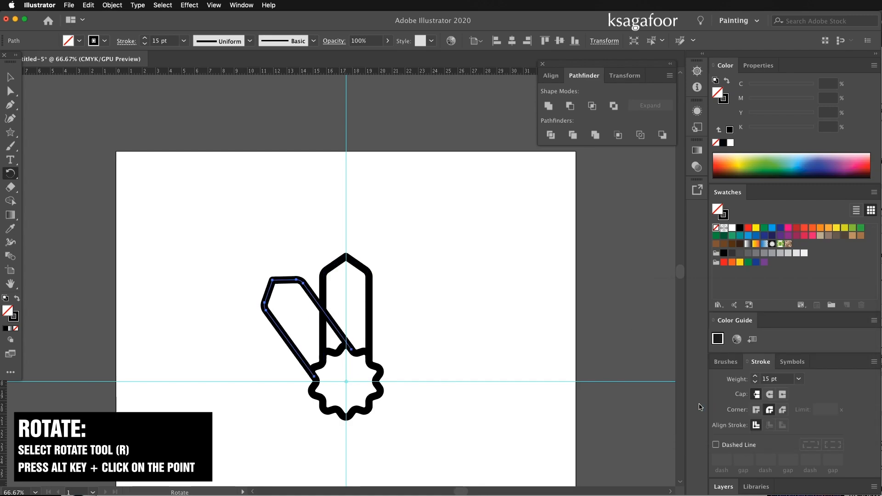
key("cmd+d")
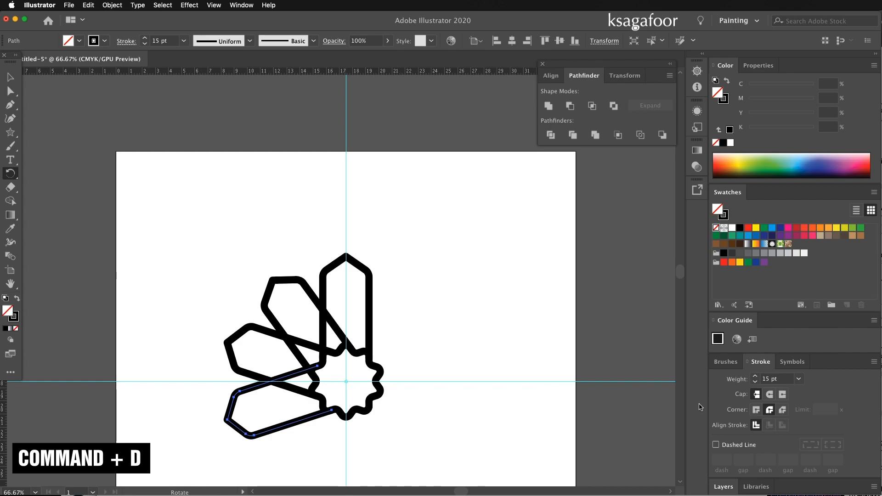
key("cmd+d")
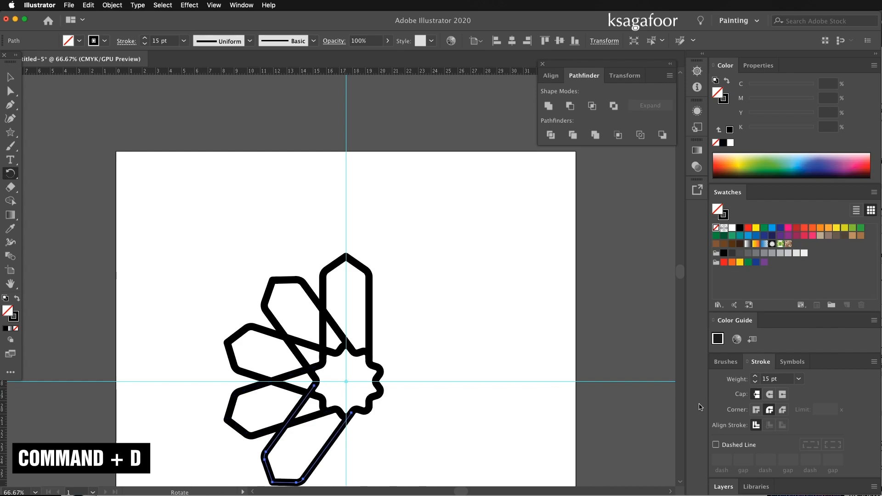
key("cmd+d")
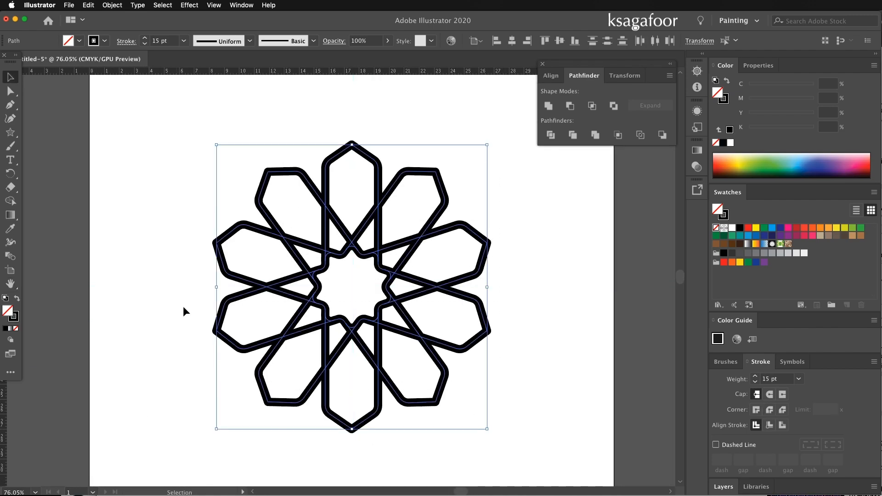
Expand the petal strokes into filled shapes via Object > Expand with Fill and Stroke
left_click(112, 6)
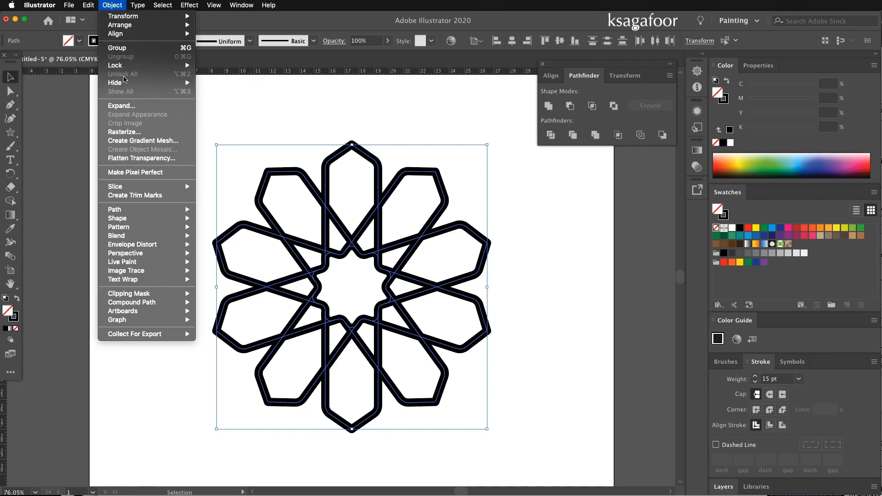
left_click(121, 106)
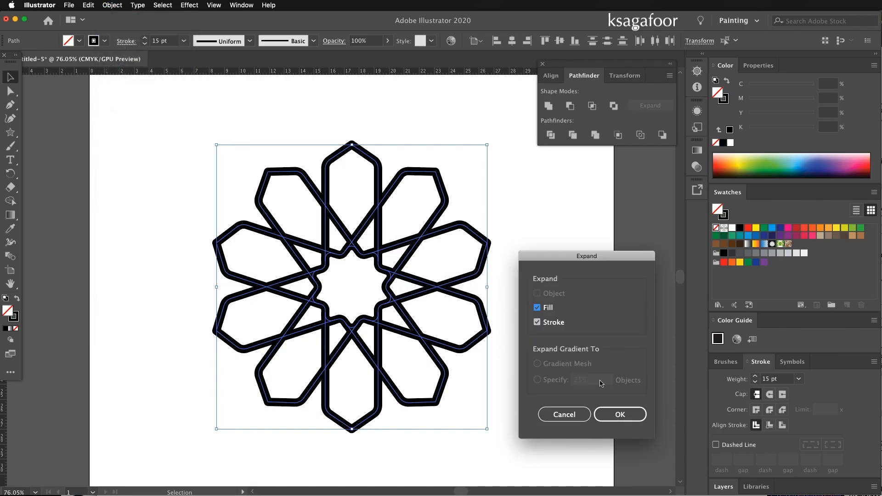
left_click(619, 415)
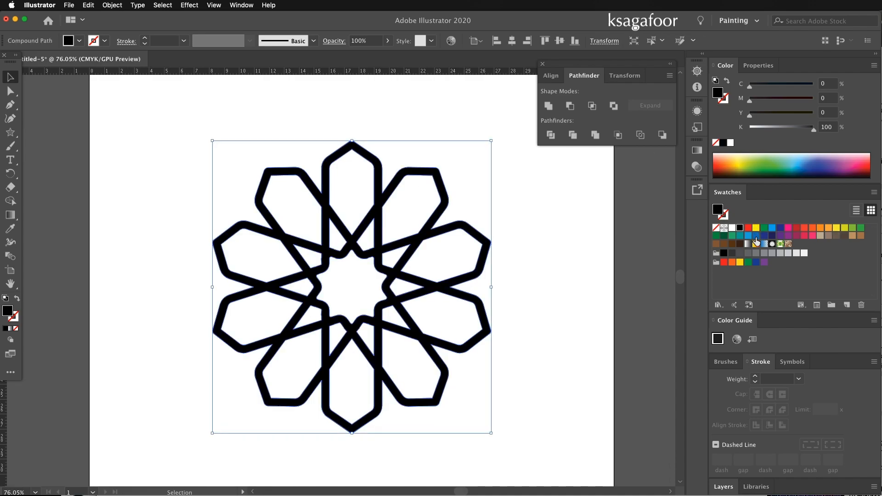
mouse_move(749, 242)
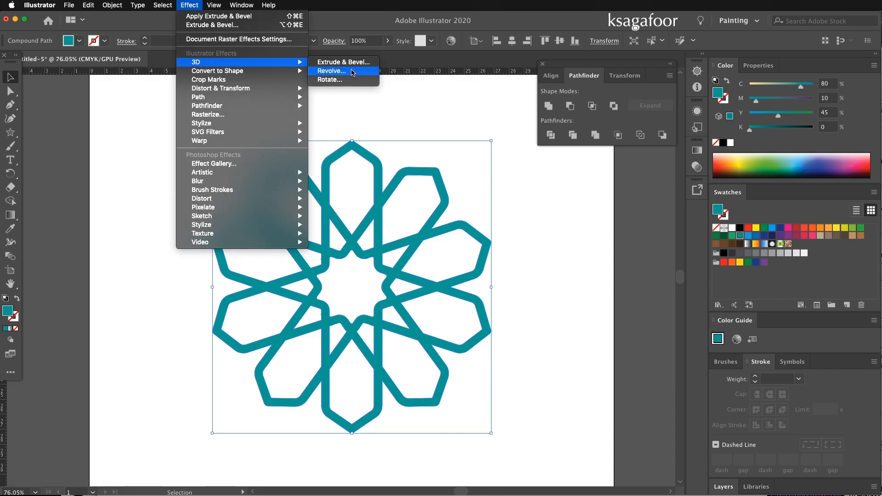
Apply a tilted 3D Extrude & Bevel effect to the ornament, then deselect it
left_click(343, 62)
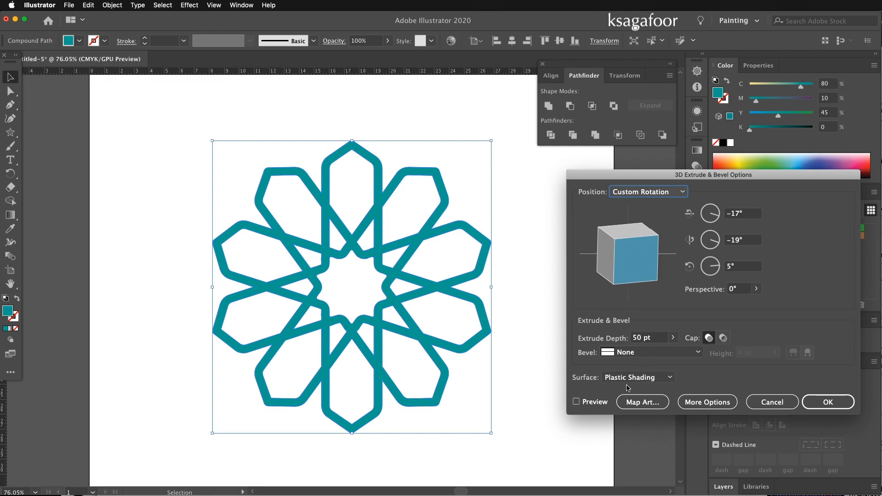
left_click(577, 401)
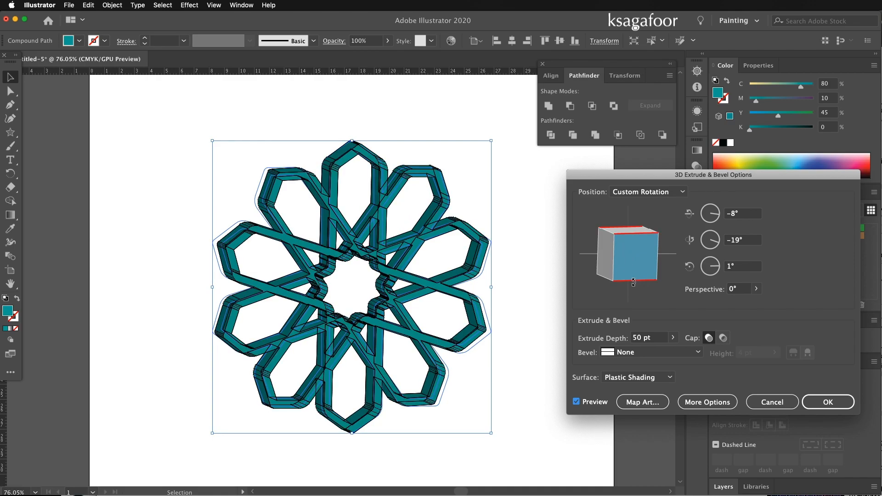
left_click(771, 402)
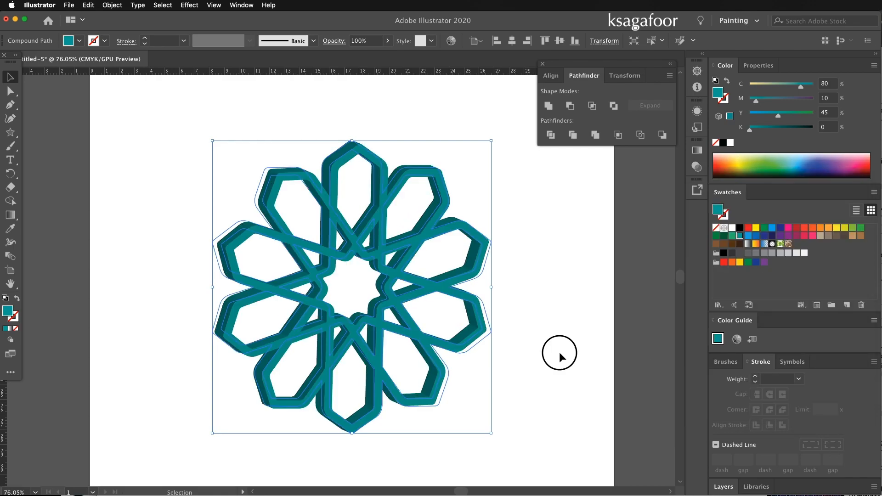
left_click(584, 363)
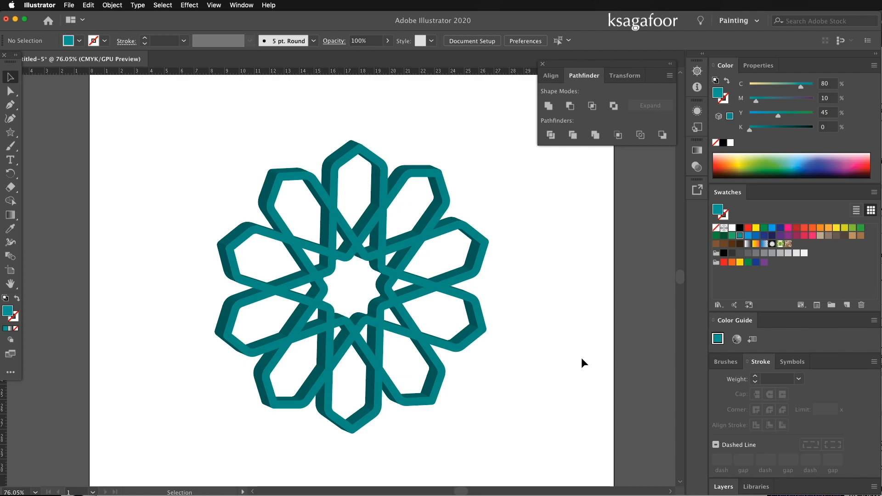